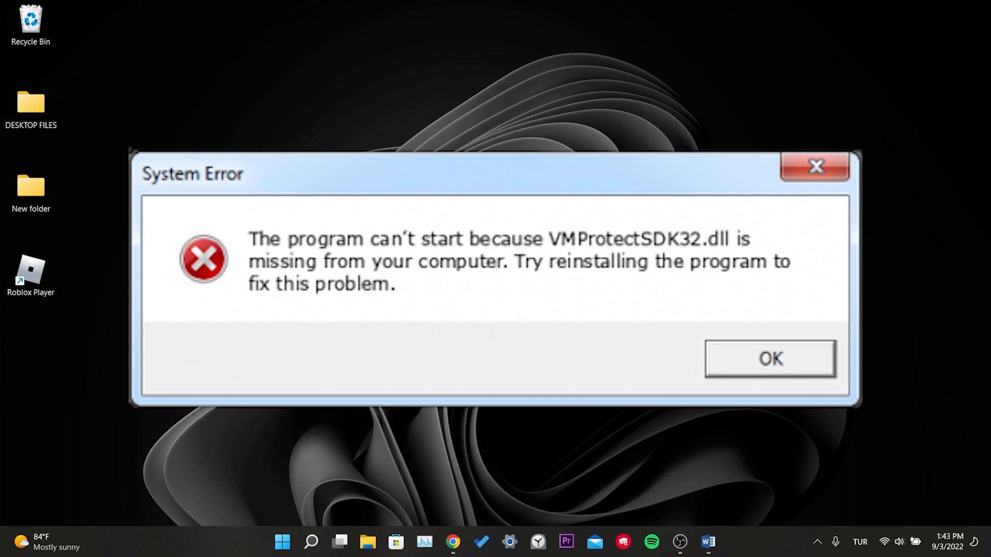
# Dismiss the 'VMProtectSDK32.dll is missing' system error with OK, leaving a clear desktop
pyautogui.click(768, 358)
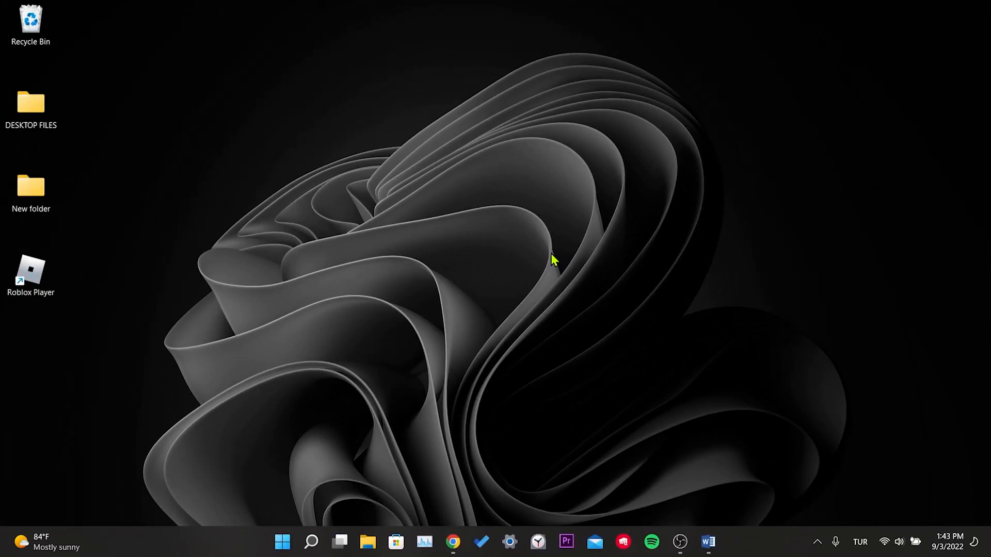
pyautogui.moveTo(547, 259)
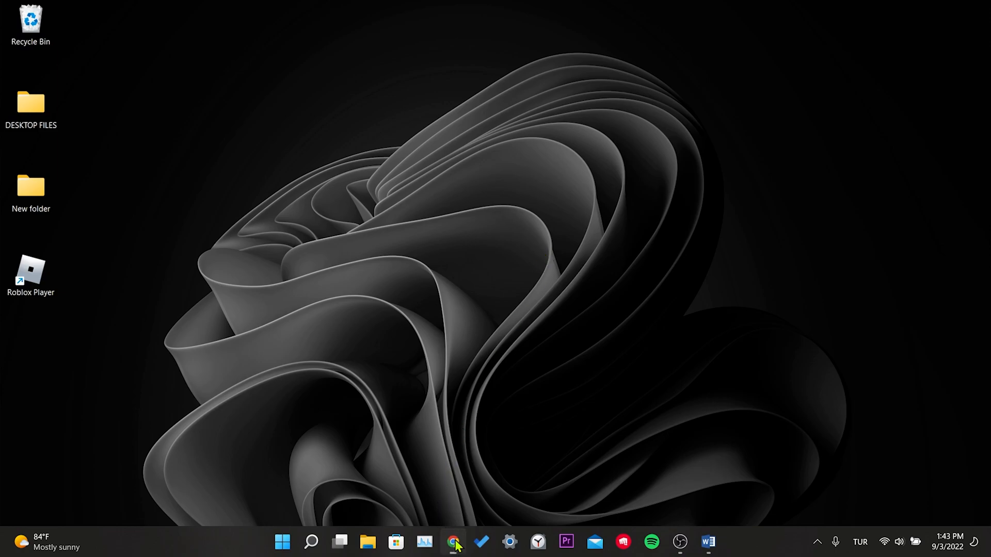
# Download vmprotectsdk32.zip from DLL-FILES.COM in Chrome and save it to the Desktop
pyautogui.click(453, 542)
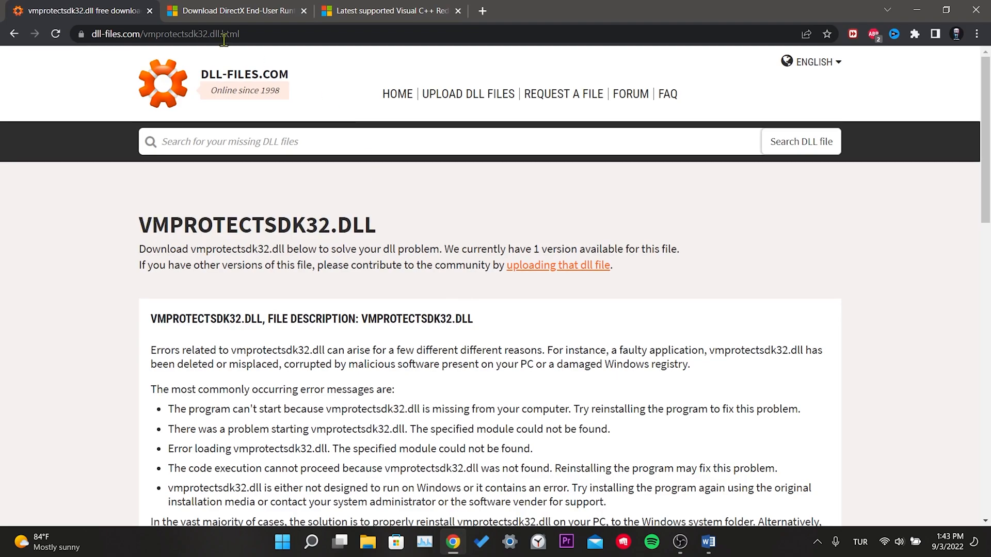
pyautogui.moveTo(315, 252)
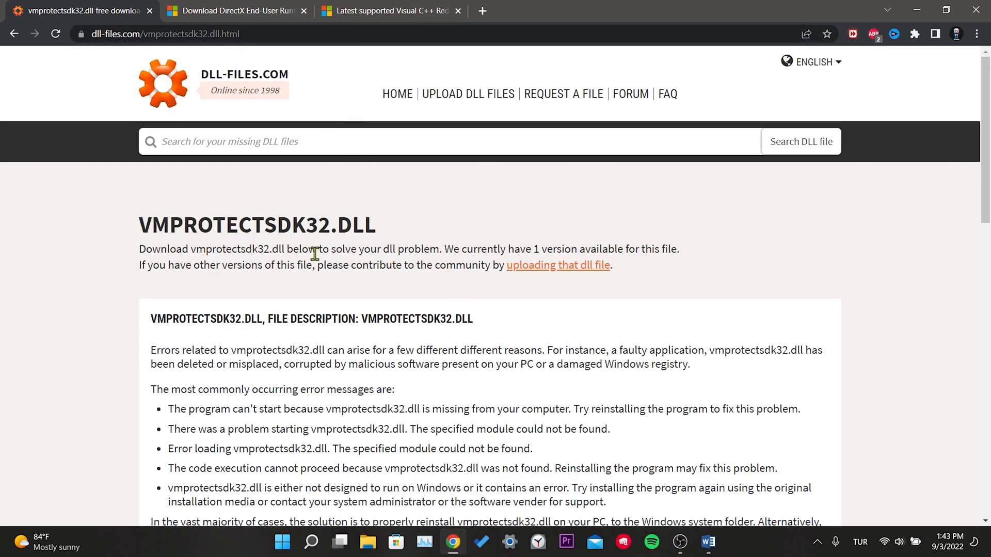
pyautogui.moveTo(297, 192)
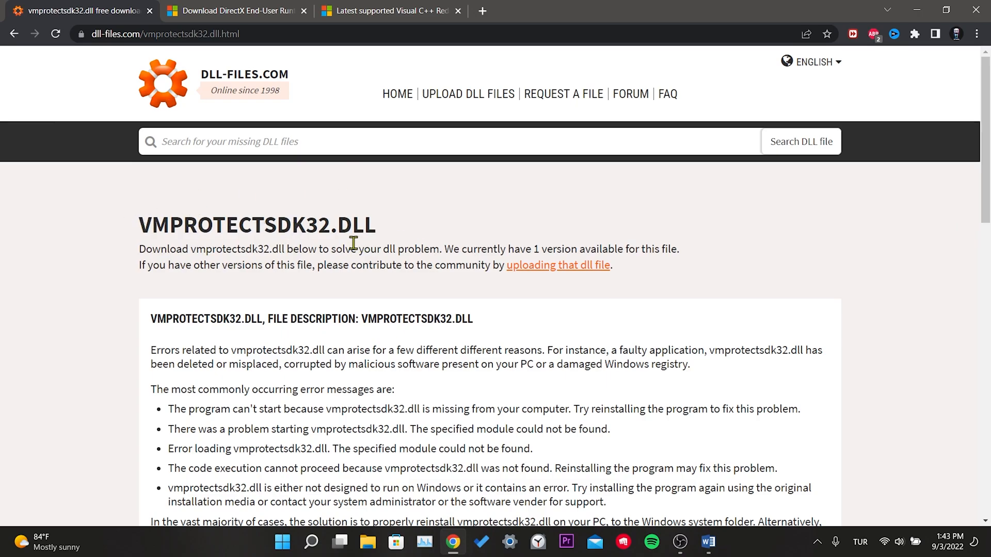
pyautogui.scroll(-3)
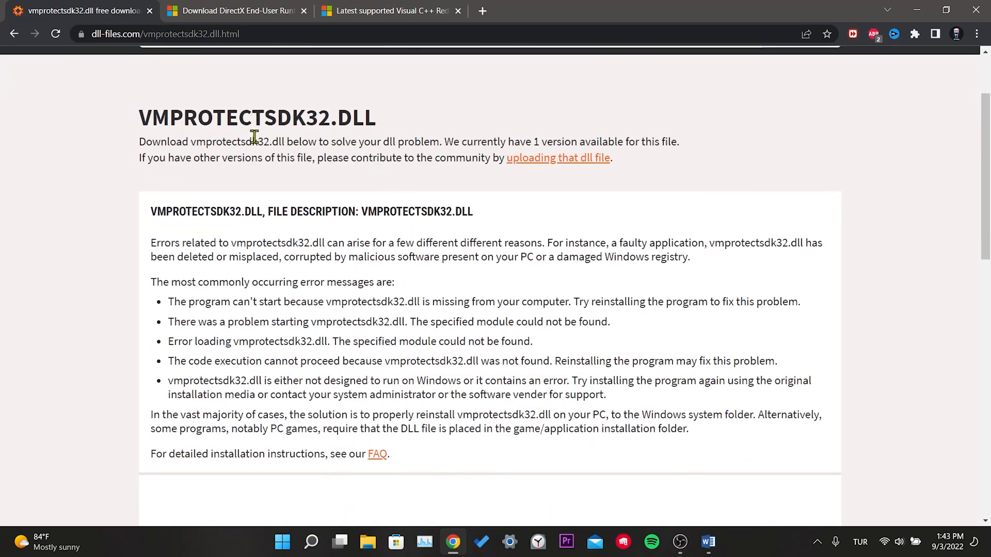
pyautogui.scroll(-3)
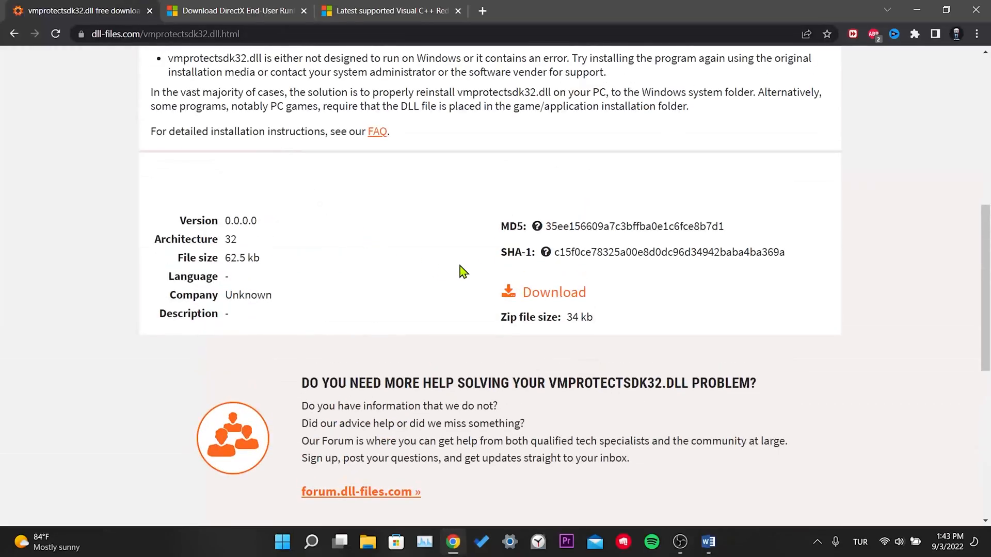
pyautogui.click(552, 292)
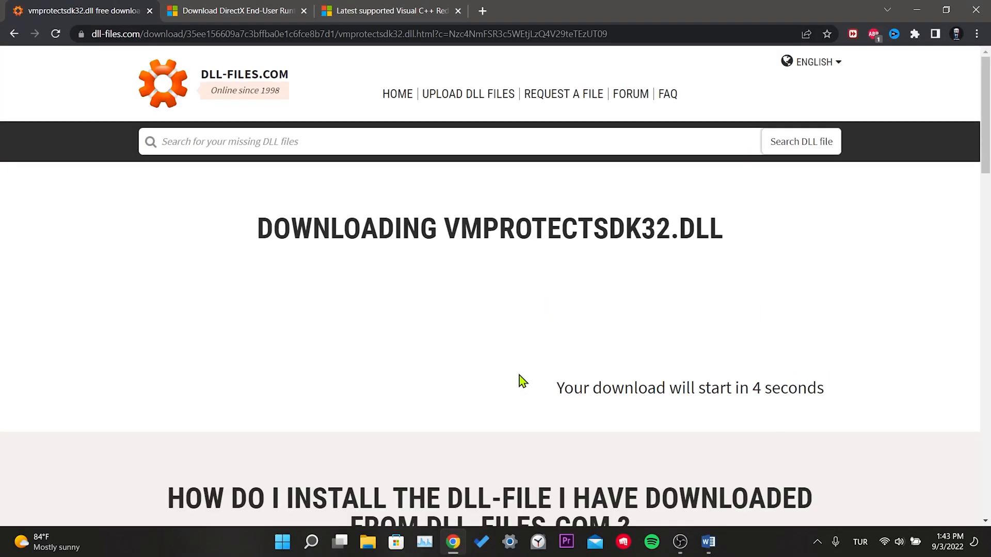
pyautogui.moveTo(753, 413)
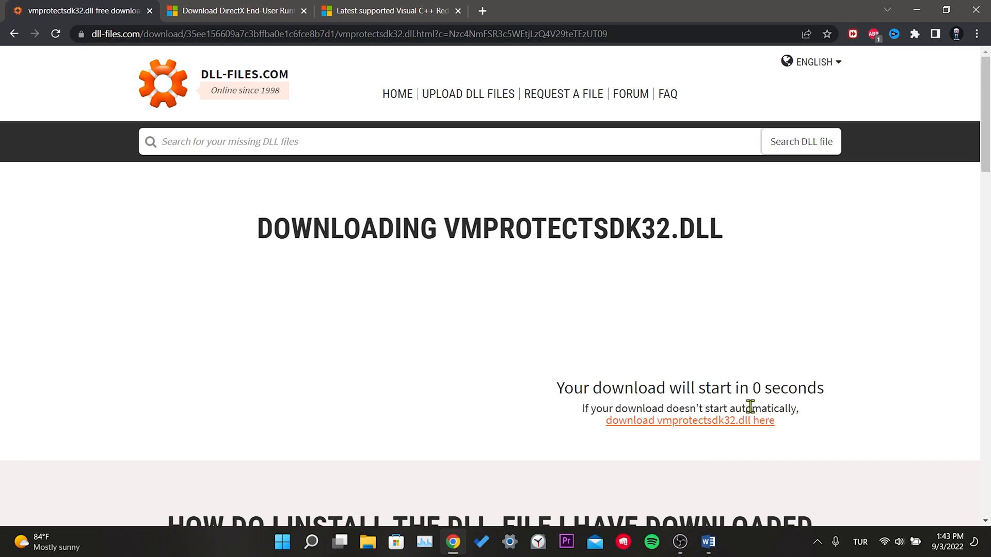
pyautogui.click(689, 420)
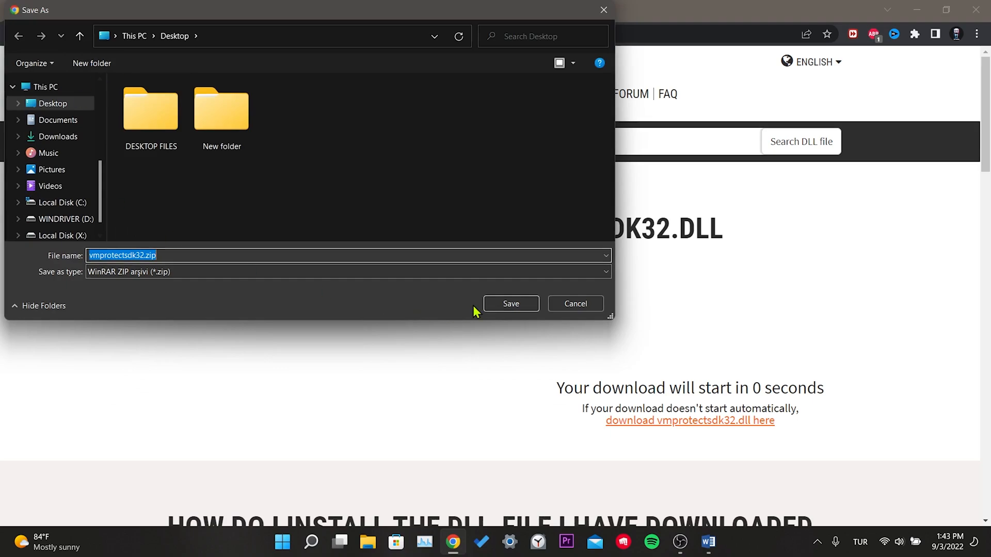
pyautogui.click(509, 303)
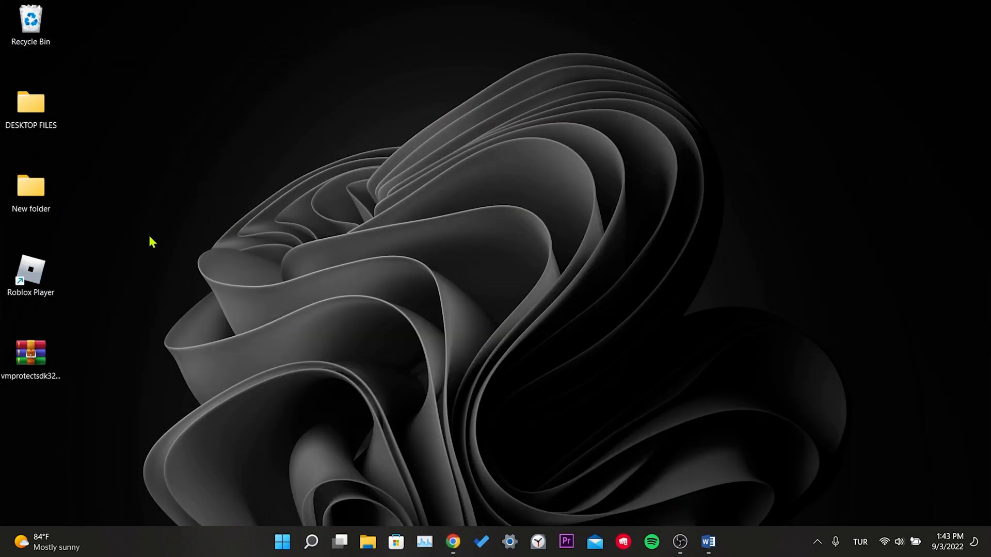
# Move vmprotectsdk32.zip to the desktop's right side and open it in WinRAR
pyautogui.moveTo(30, 354); pyautogui.dragTo(773, 113)
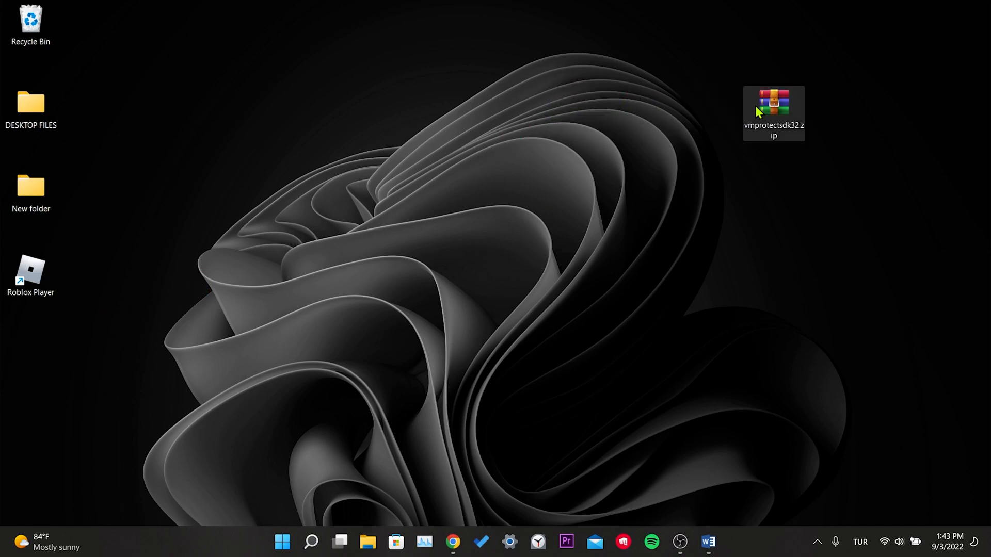
pyautogui.doubleClick(773, 113)
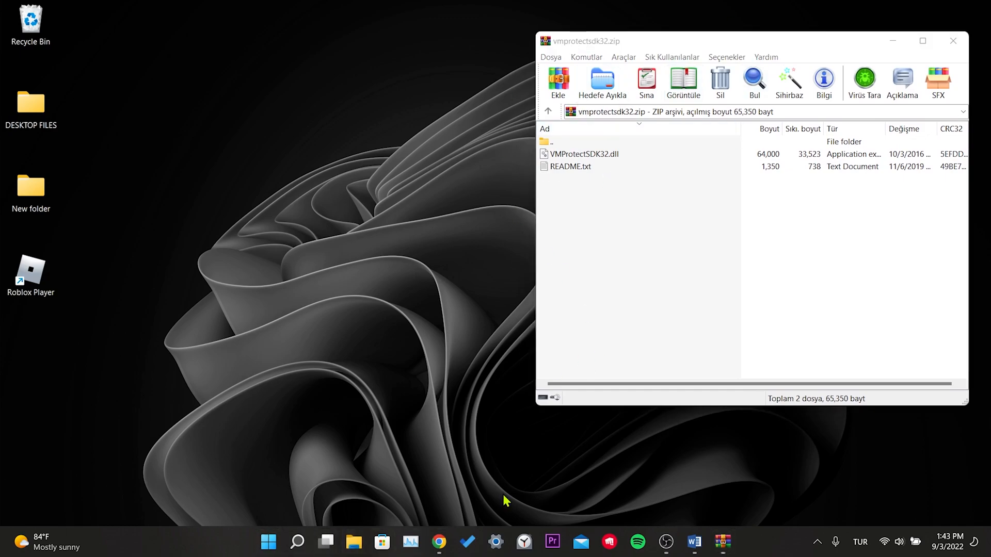
# Browse File Explorer to C:\Windows and scroll down to the System32 folder
pyautogui.click(353, 542)
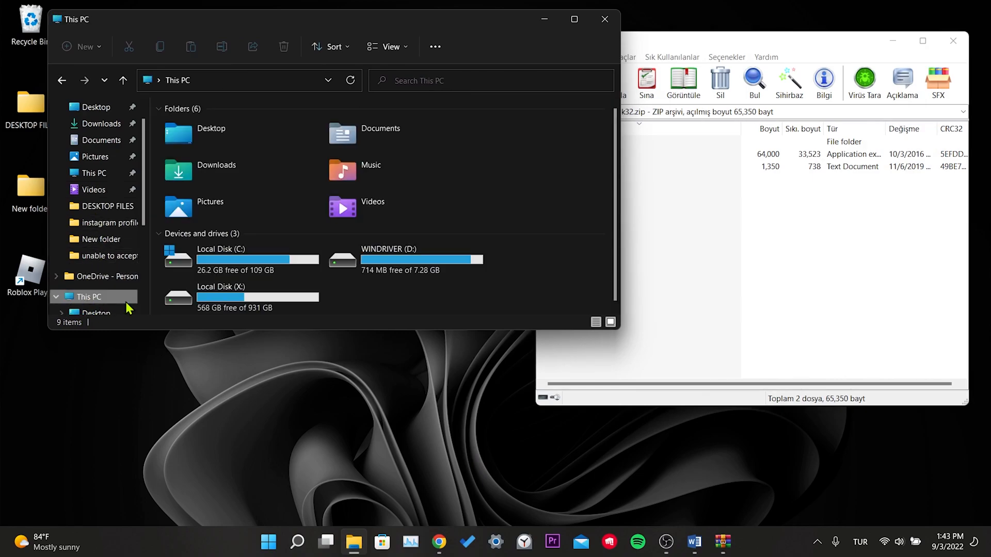
pyautogui.click(244, 259)
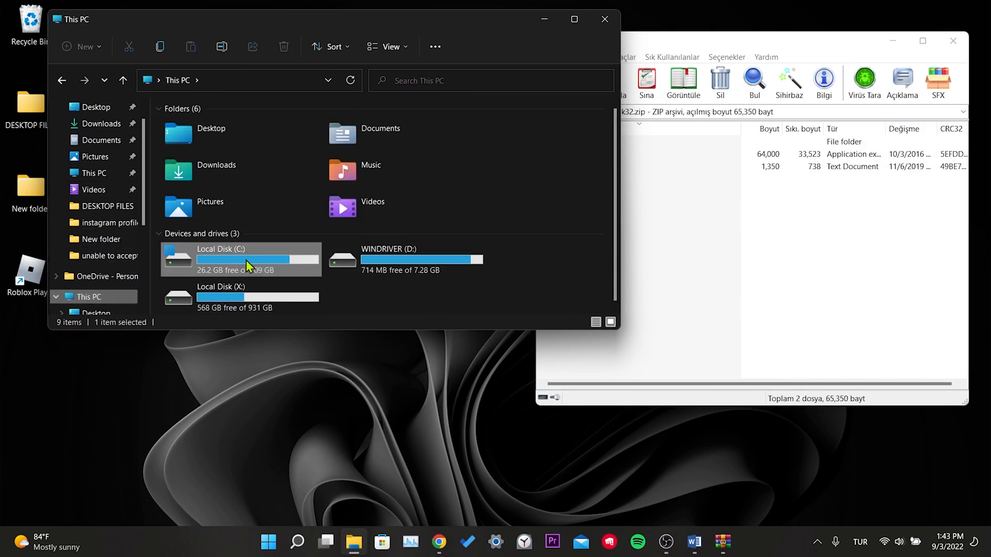
pyautogui.doubleClick(221, 259)
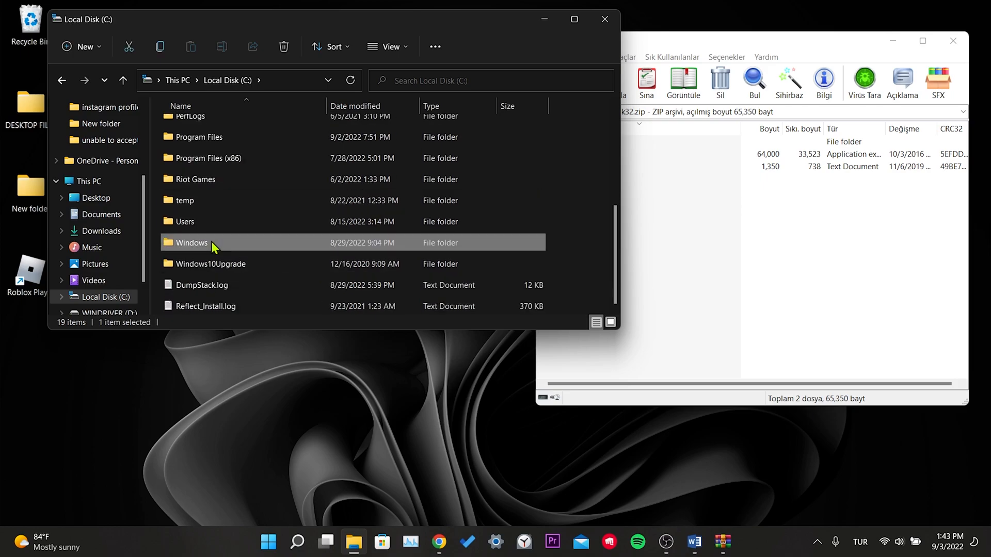
pyautogui.doubleClick(191, 242)
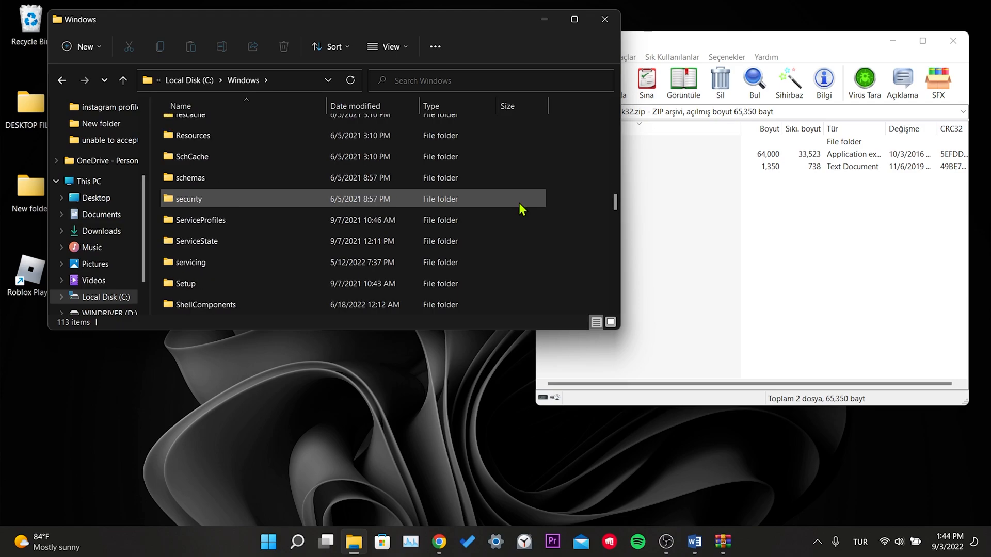
pyautogui.scroll(-3)
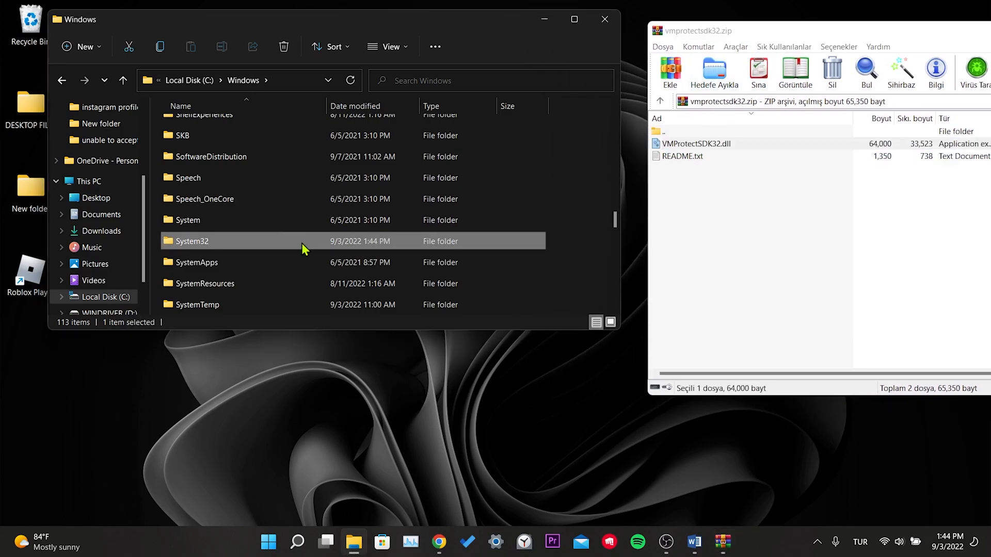
pyautogui.moveTo(429, 262)
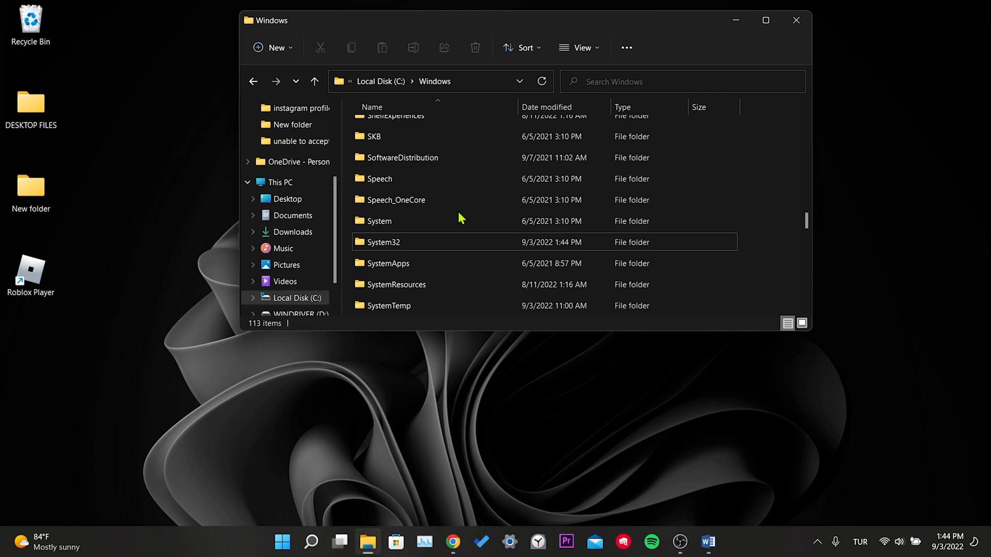
pyautogui.moveTo(796, 20)
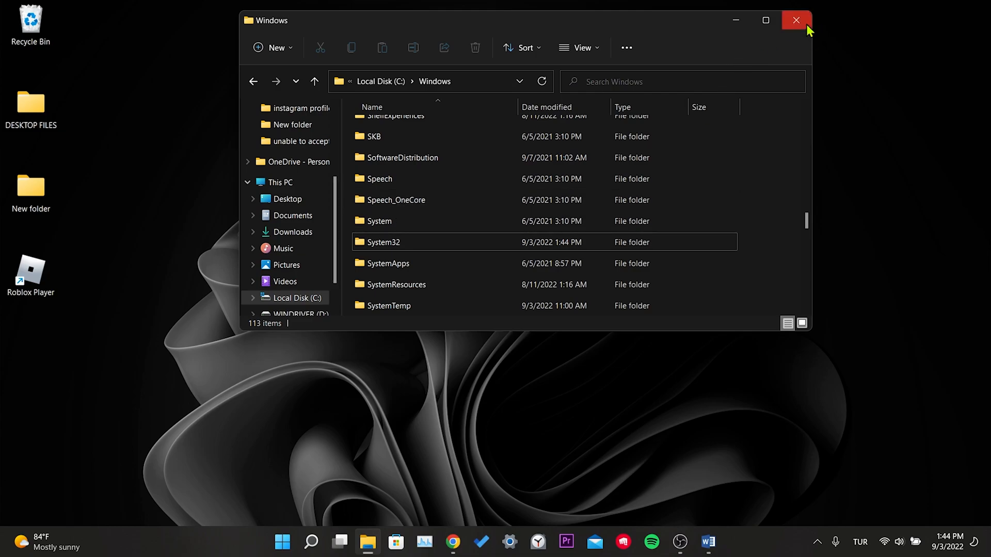
# Close the C:\Windows Explorer window so only the desktop with the zip remains
pyautogui.click(795, 21)
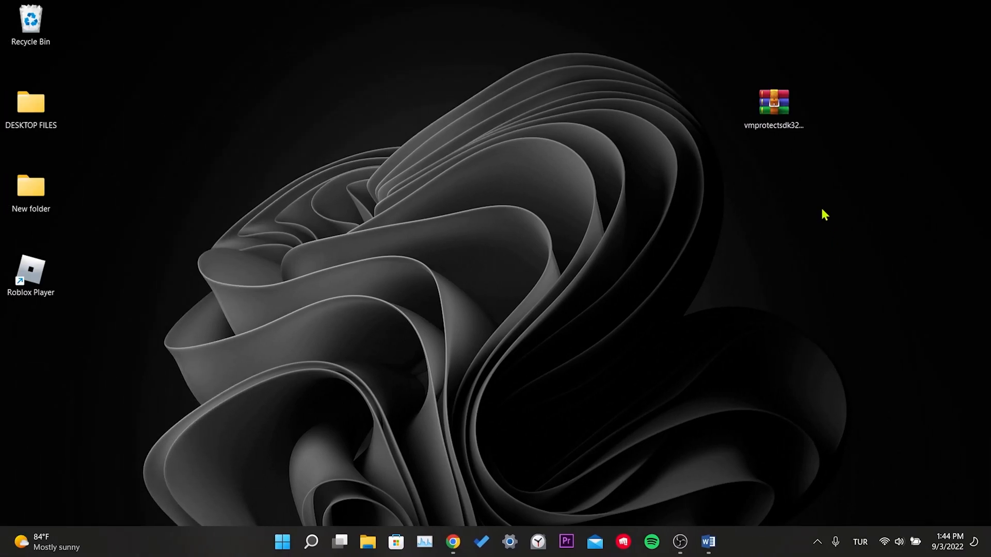
pyautogui.click(773, 113)
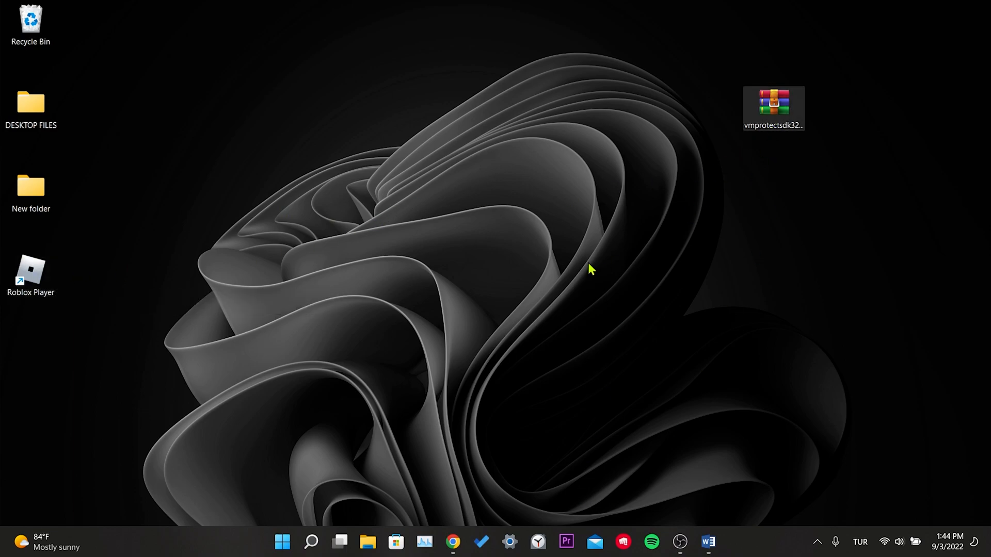
# Reopen the zip in WinRAR and open the Roblox Player shortcut's file location
pyautogui.doubleClick(772, 107)
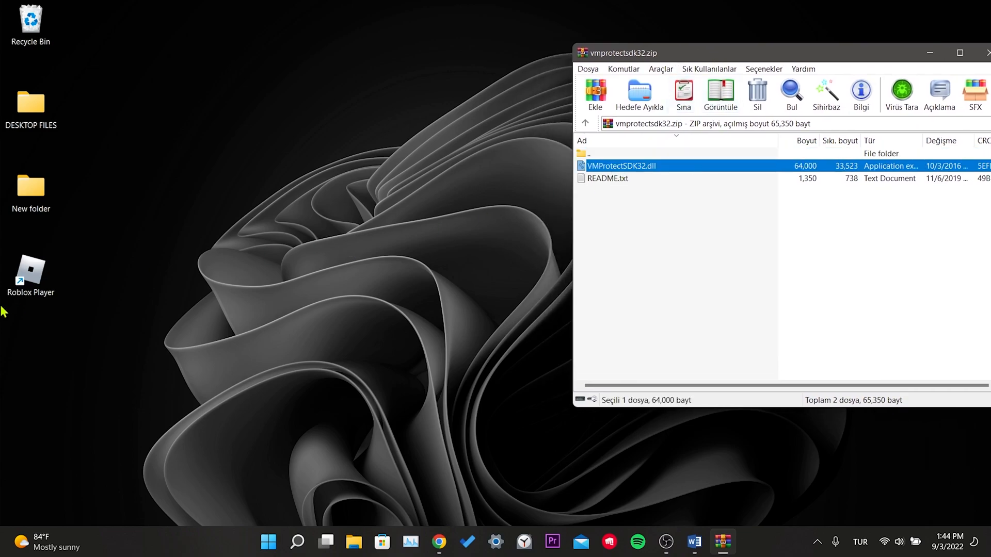
pyautogui.rightClick(30, 271)
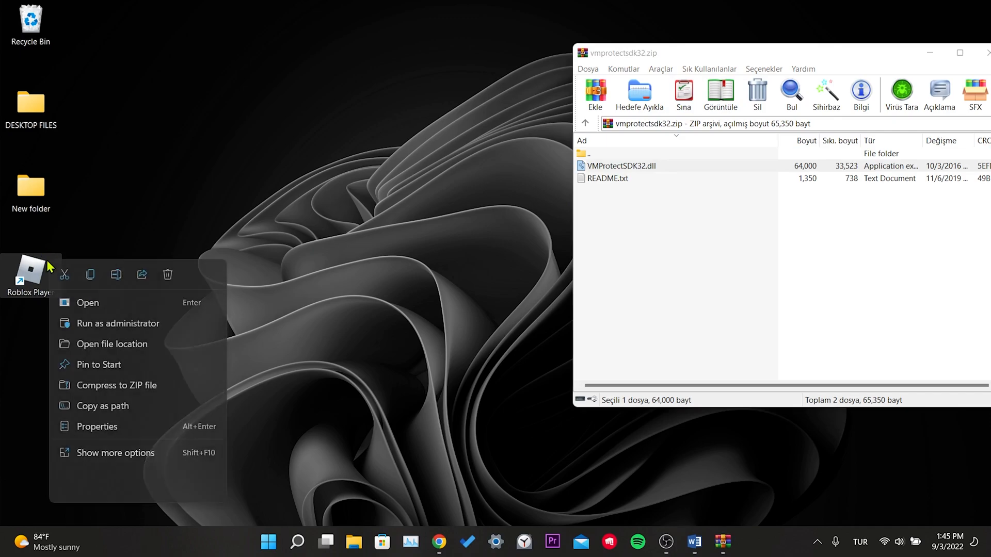
pyautogui.moveTo(125, 351)
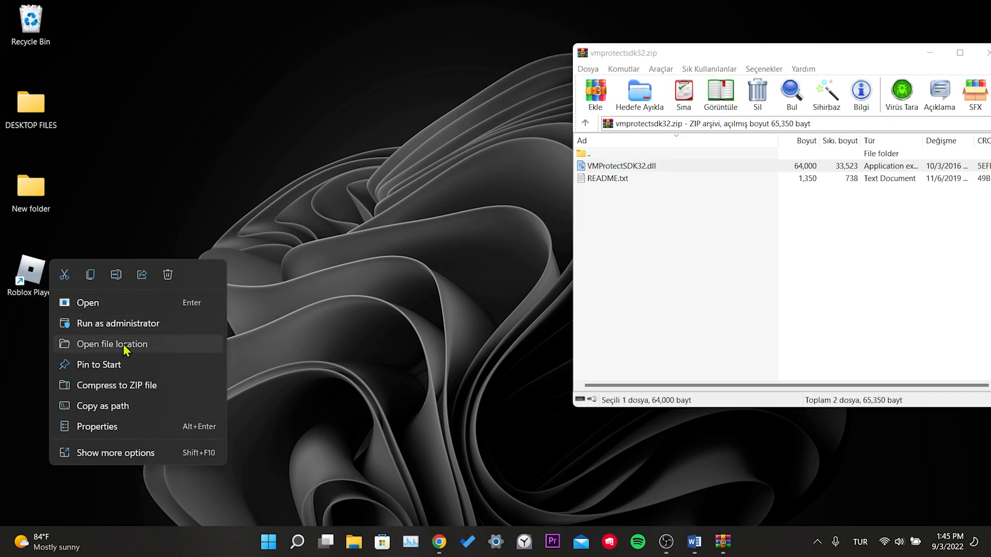
pyautogui.click(111, 344)
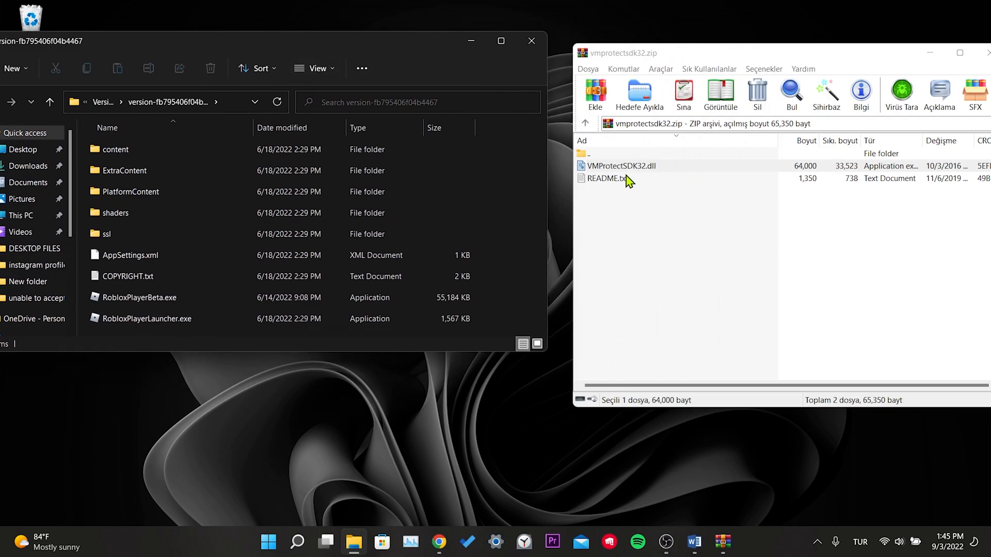
# Copy VMProtectSDK32.dll from the WinRAR archive into the Roblox Player version folder
pyautogui.click(620, 166)
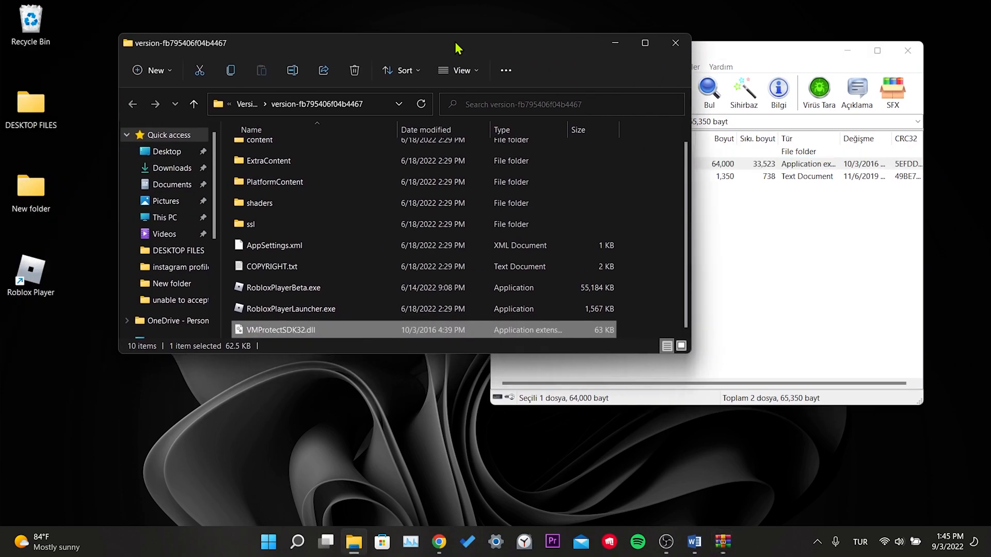
pyautogui.moveTo(268, 324)
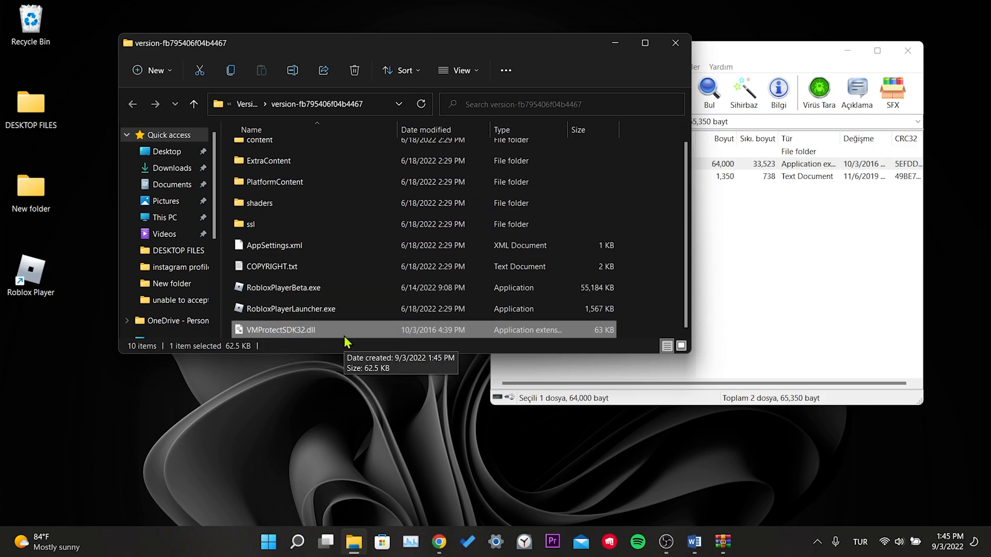
pyautogui.moveTo(646, 339)
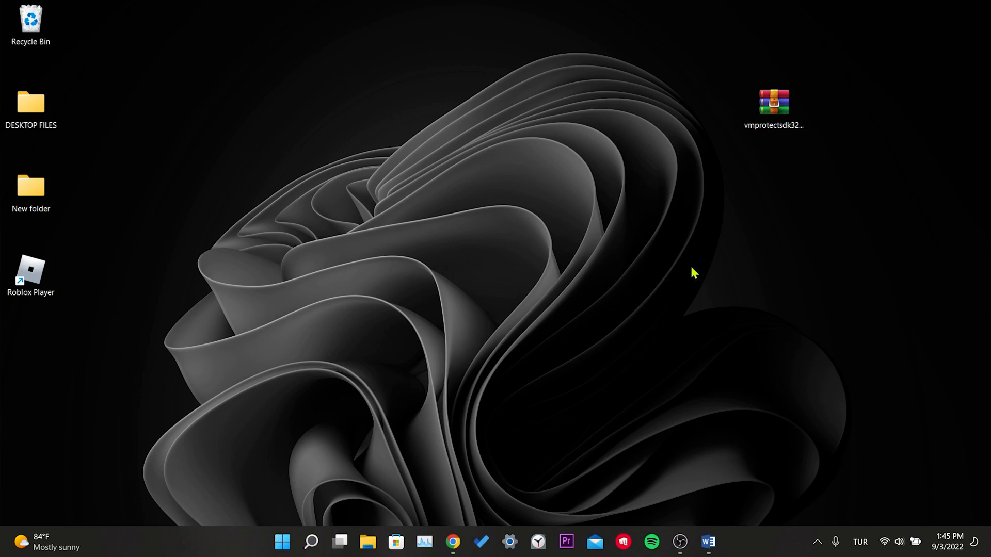
pyautogui.moveTo(589, 402)
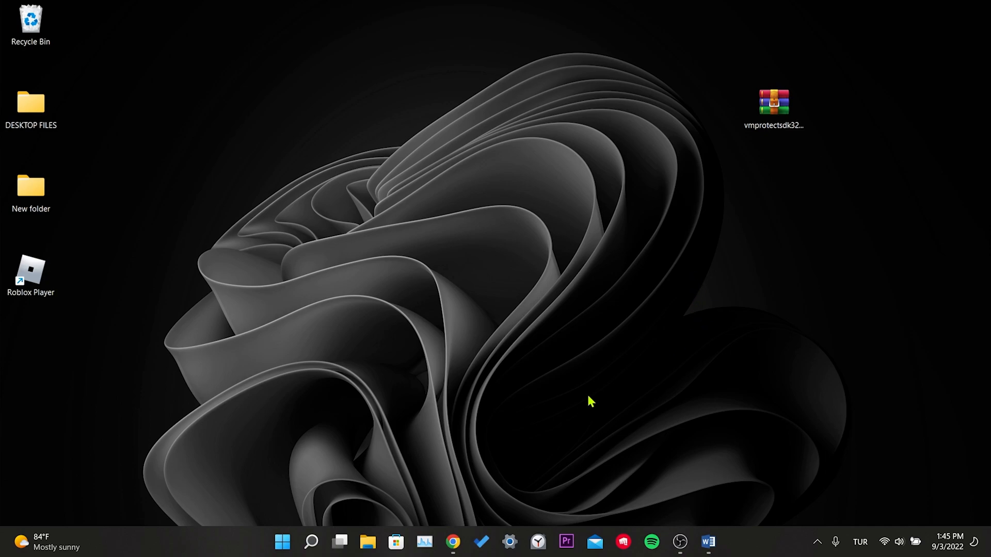
pyautogui.moveTo(484, 514)
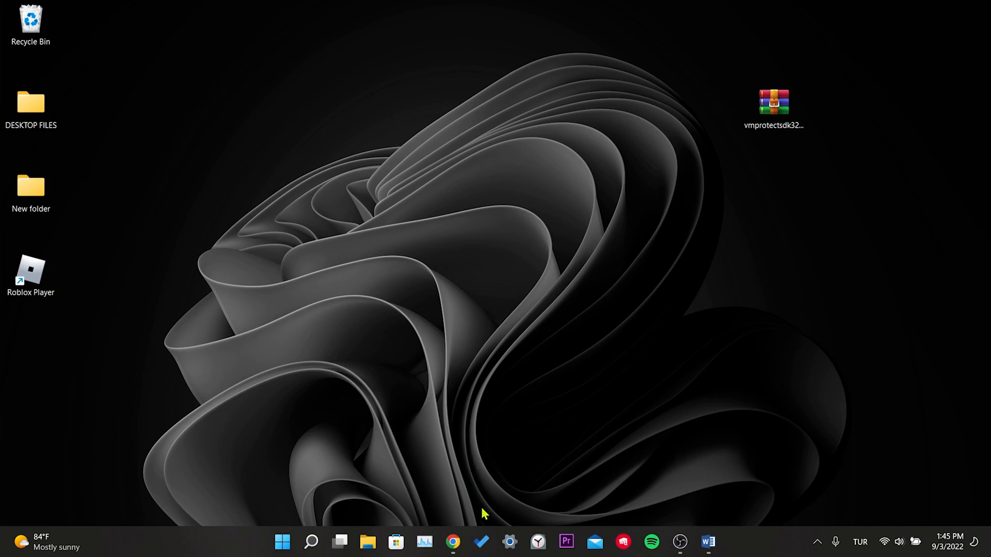
# Start the DirectX End-User Runtime Web Installer download from Microsoft Download Center
pyautogui.click(452, 542)
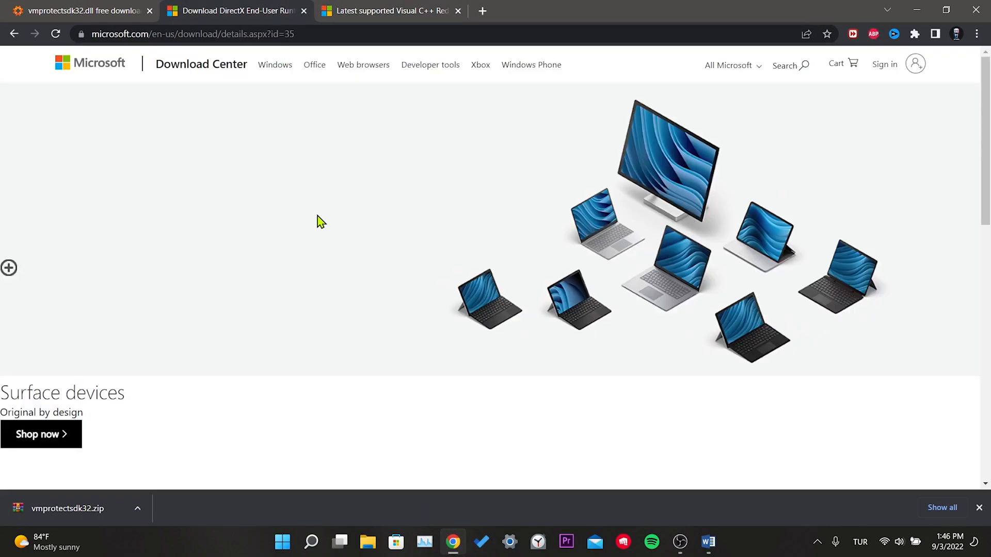
pyautogui.scroll(-3)
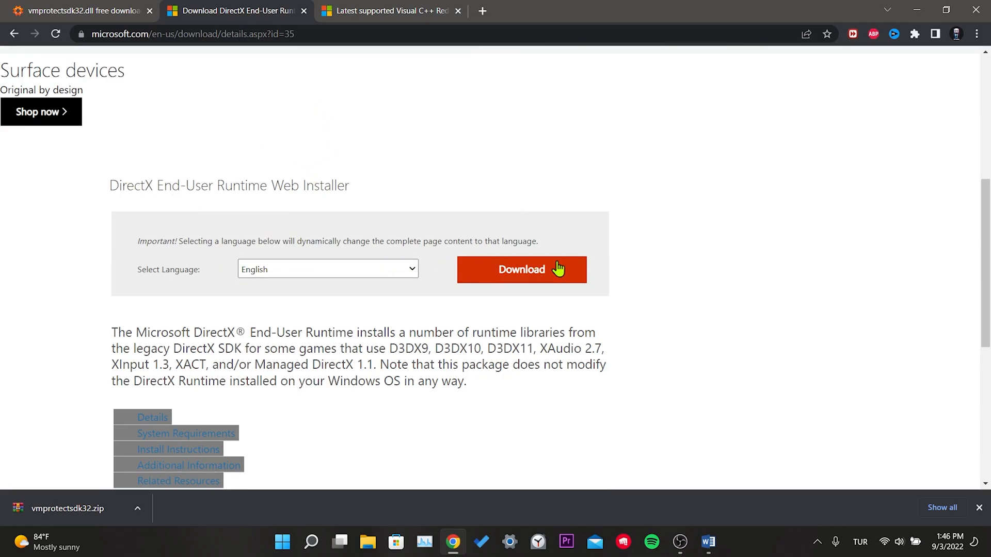
pyautogui.click(520, 270)
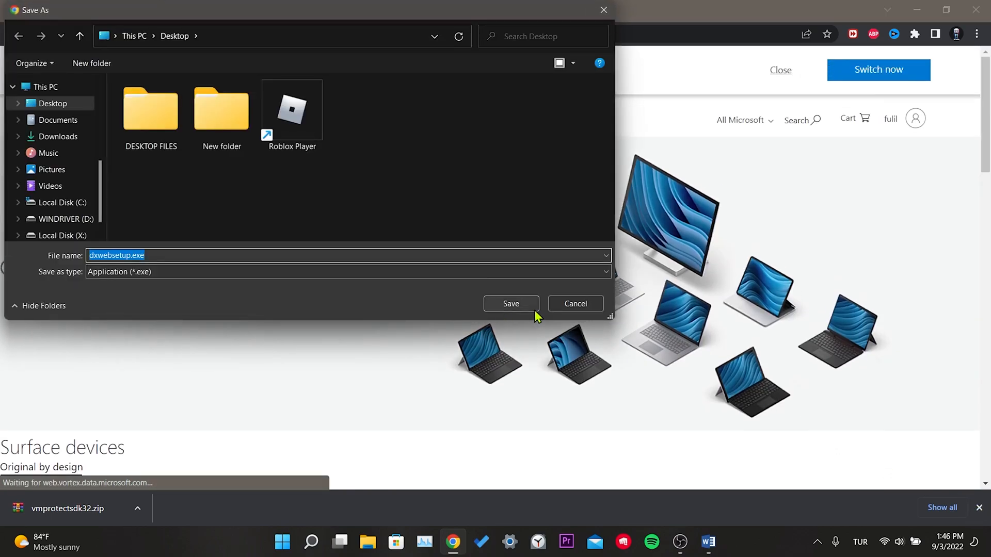
# Save dxwebsetup.exe to the Desktop and scroll the Visual C++ Redistributable page to its links table
pyautogui.click(510, 304)
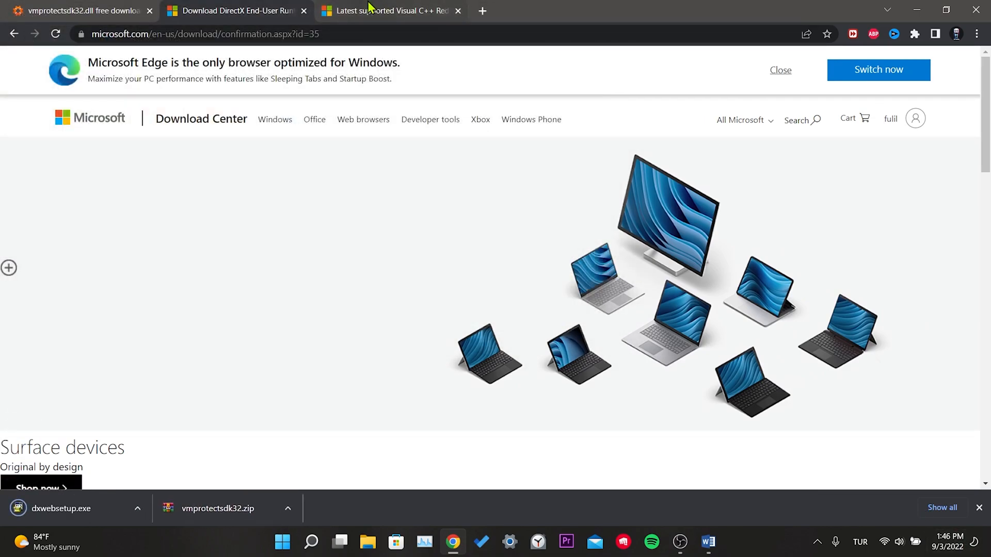
pyautogui.click(389, 10)
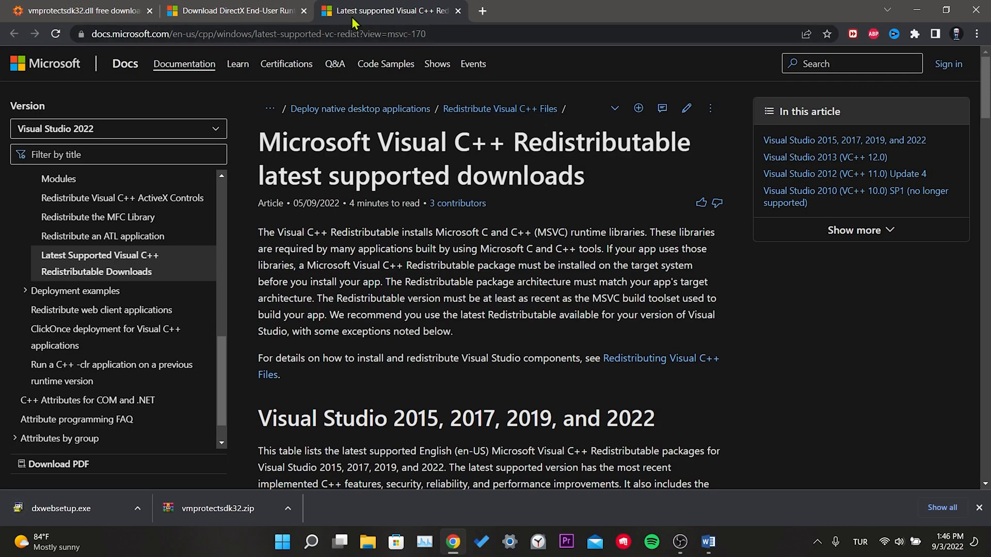
pyautogui.scroll(-3)
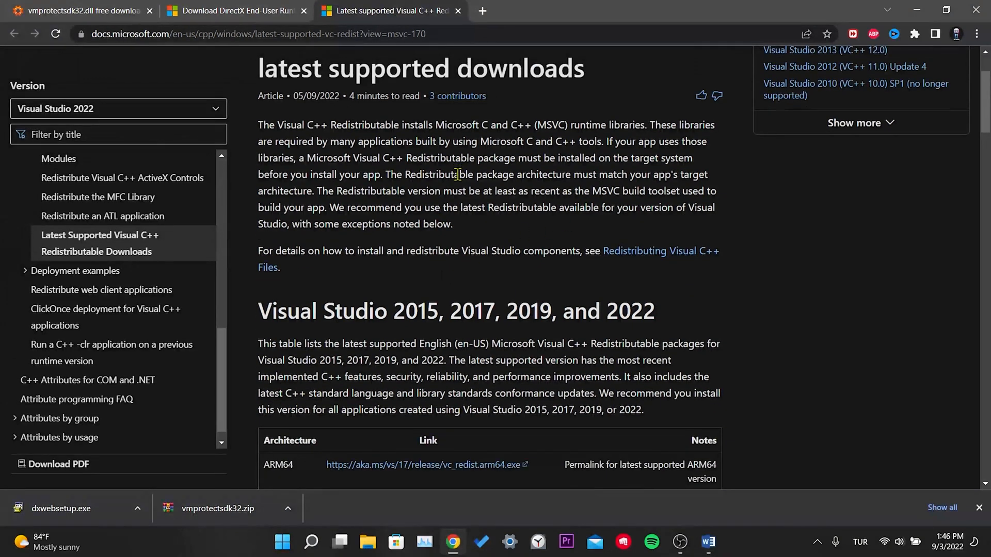
pyautogui.scroll(-3)
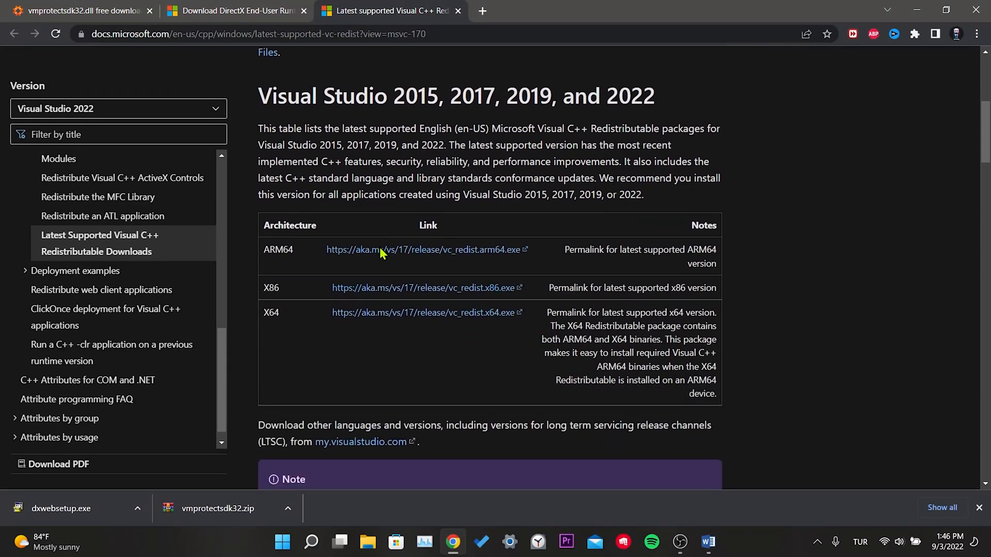
pyautogui.moveTo(760, 266)
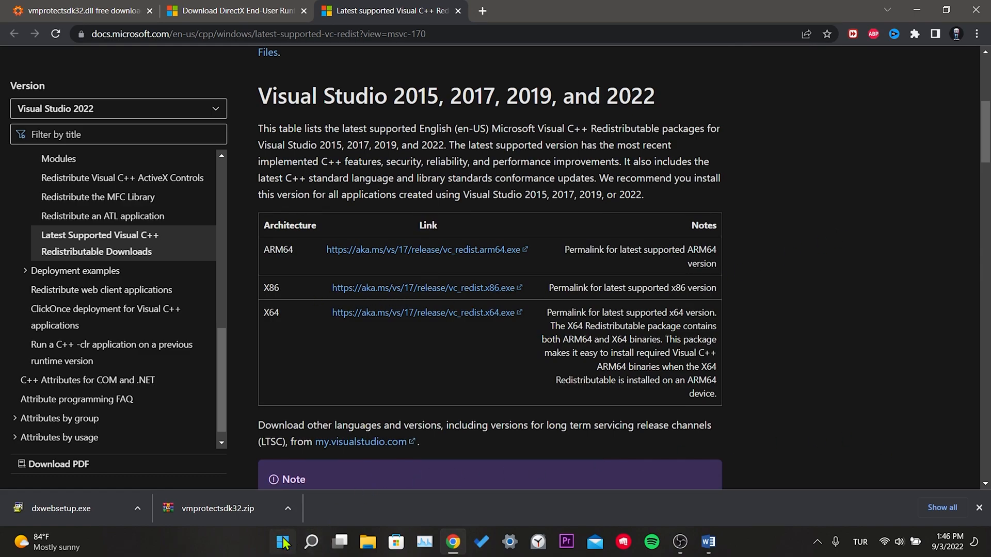
pyautogui.rightClick(282, 542)
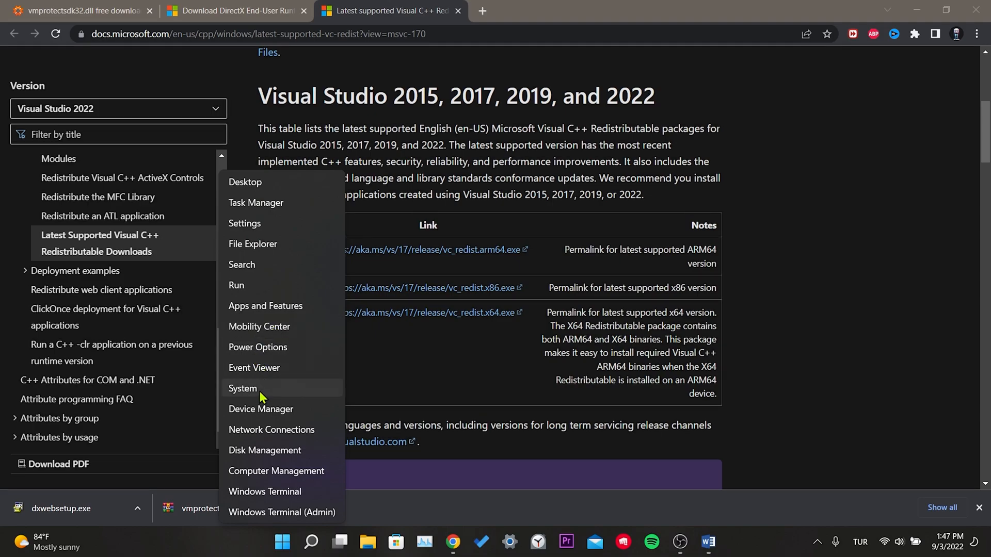
pyautogui.click(242, 389)
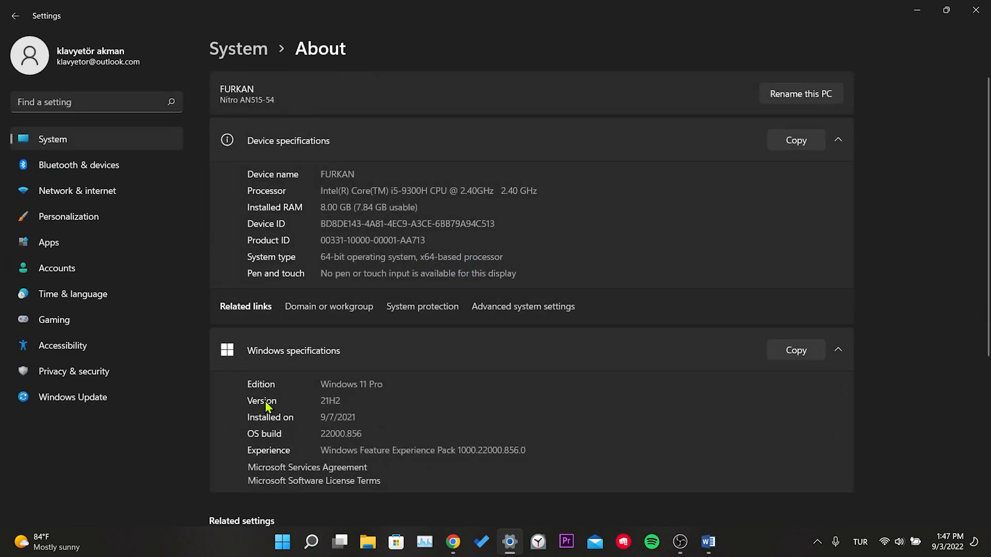
pyautogui.moveTo(335, 333)
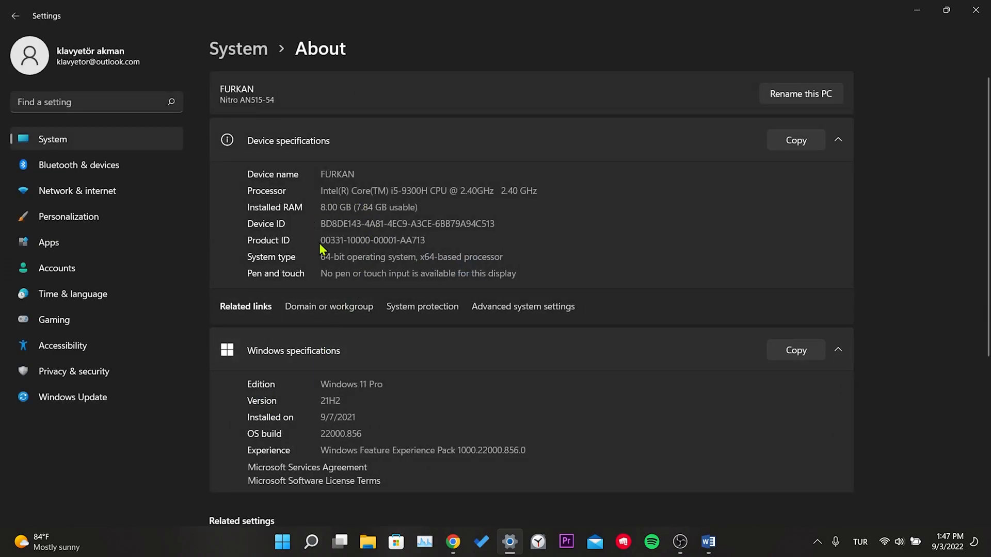
pyautogui.click(452, 541)
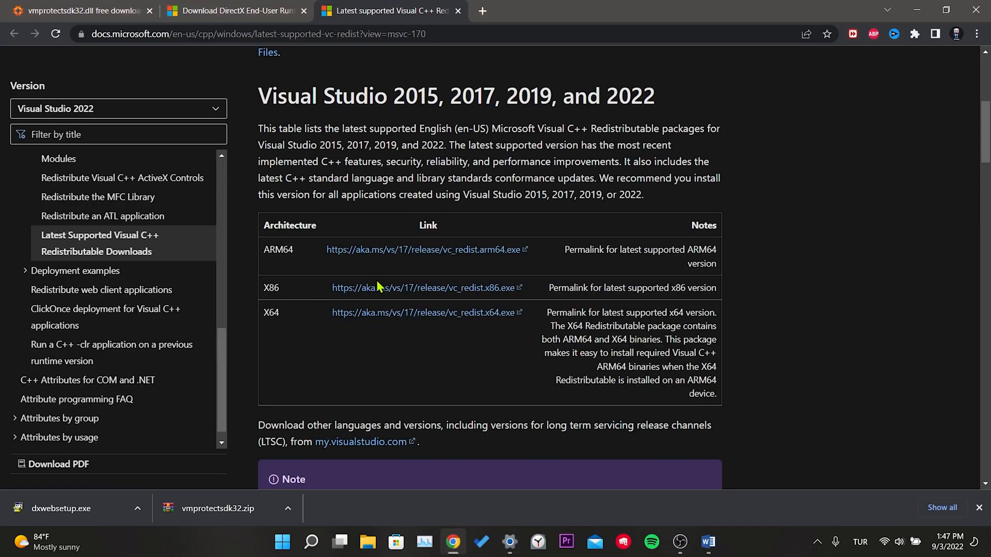
# Download VC_redist.x64.exe to the Desktop and minimize the browser to show it
pyautogui.click(422, 311)
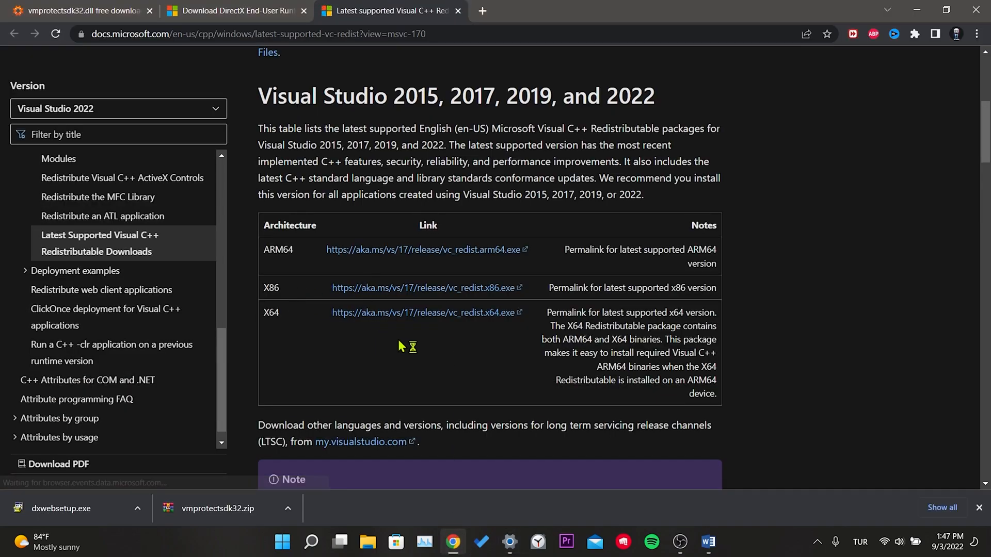
pyautogui.click(423, 311)
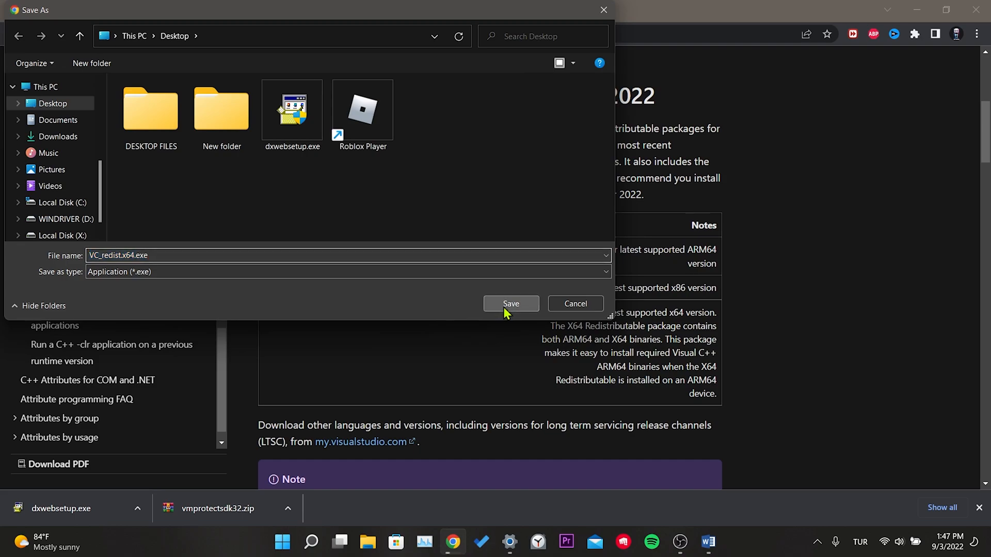
pyautogui.click(510, 308)
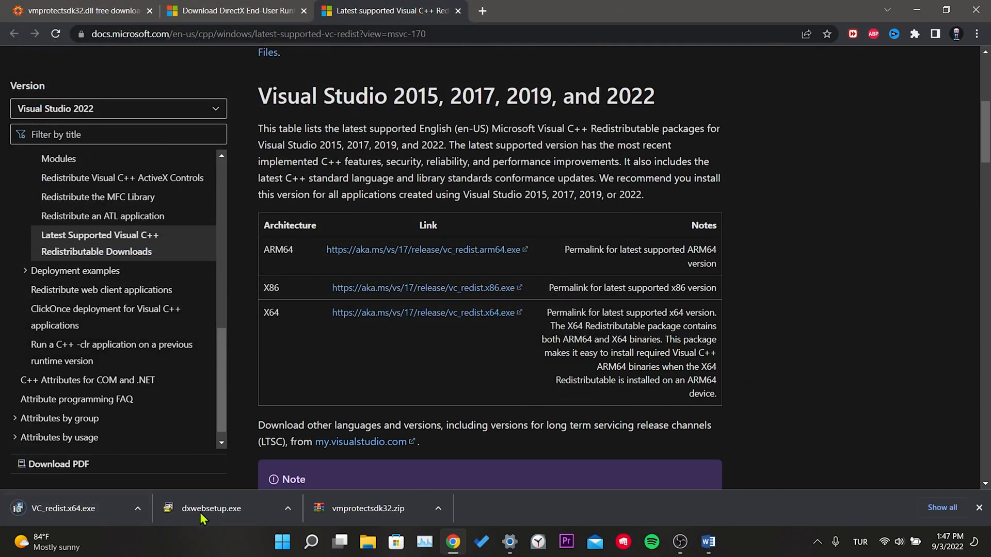
pyautogui.click(509, 541)
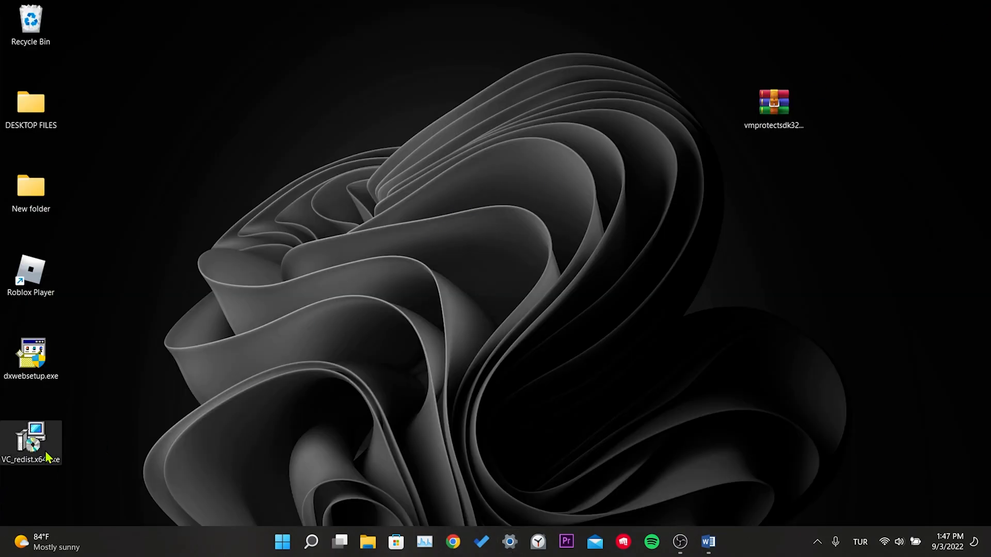
# Move dxwebsetup.exe and VC_redist.x64.exe to the desktop top and launch dxwebsetup.exe
pyautogui.moveTo(30, 442); pyautogui.dragTo(339, 107)
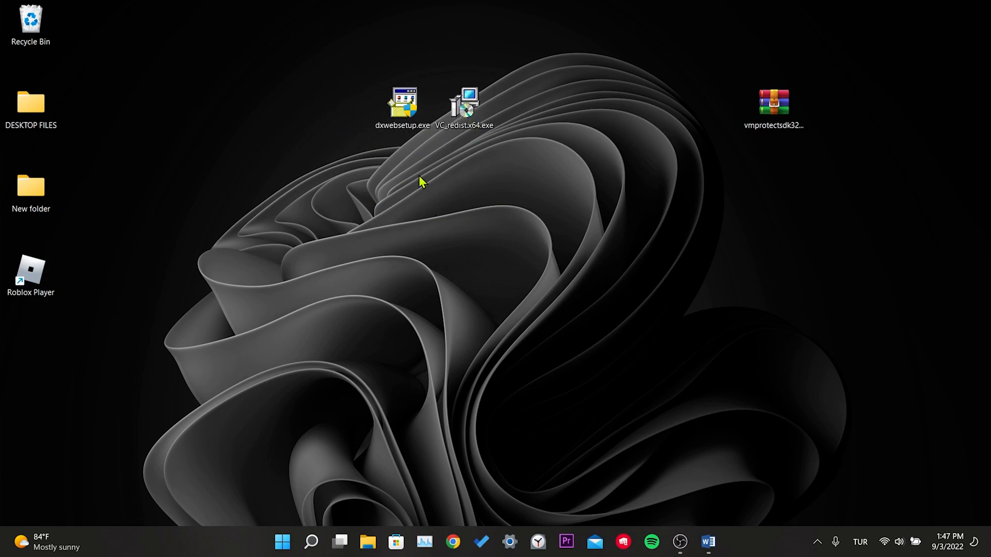
pyautogui.moveTo(506, 252)
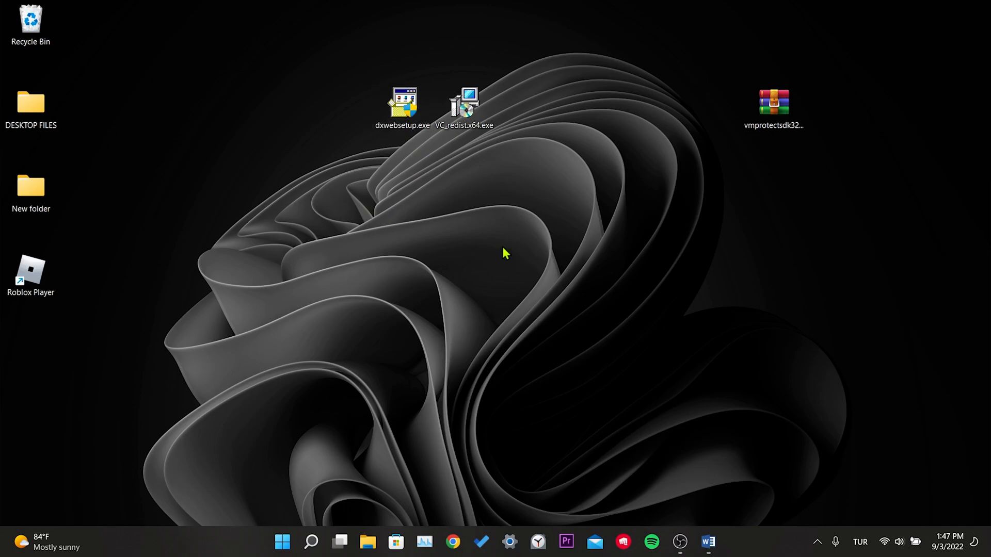
pyautogui.doubleClick(402, 104)
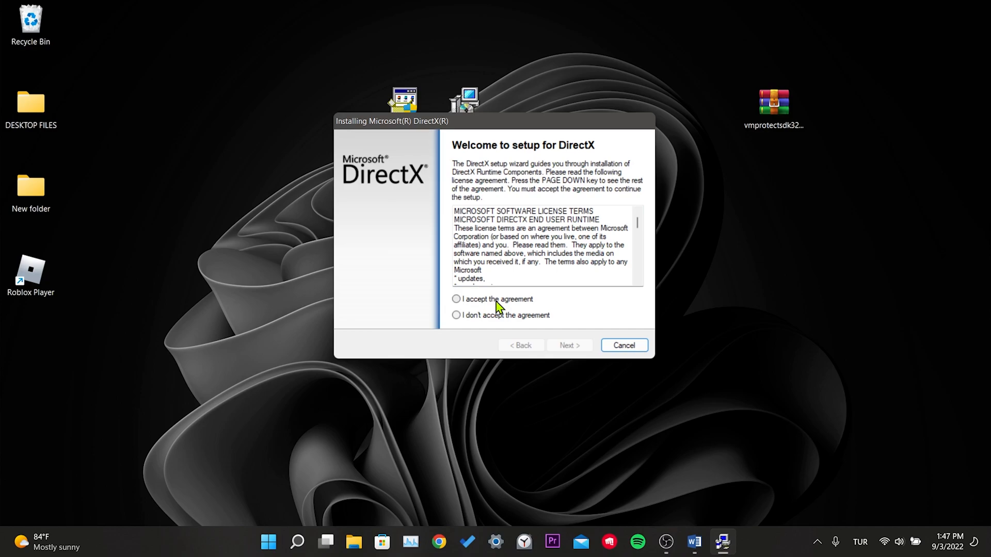
# Accept the DirectX license, decline the Bing Bar, and finish setup reporting DirectX already current
pyautogui.click(456, 300)
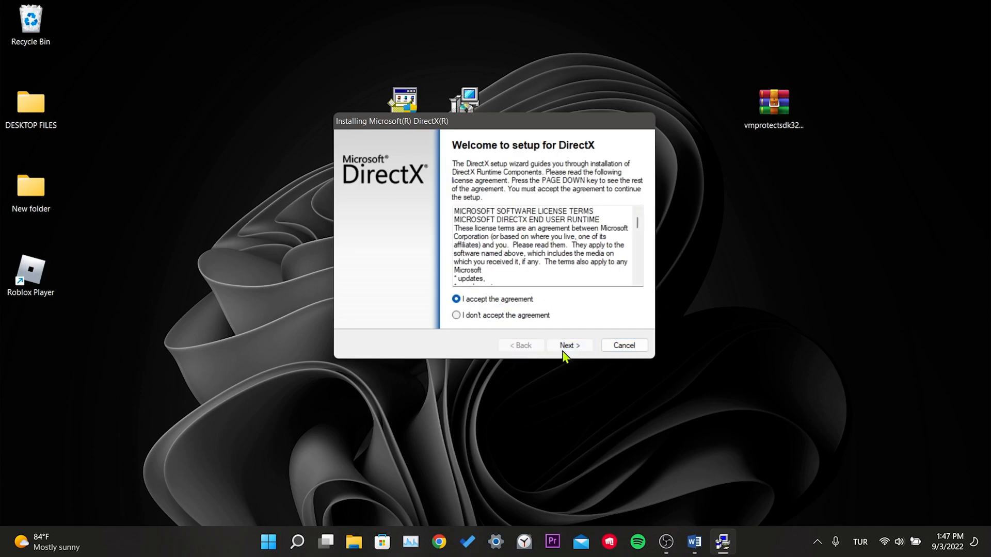
pyautogui.click(567, 344)
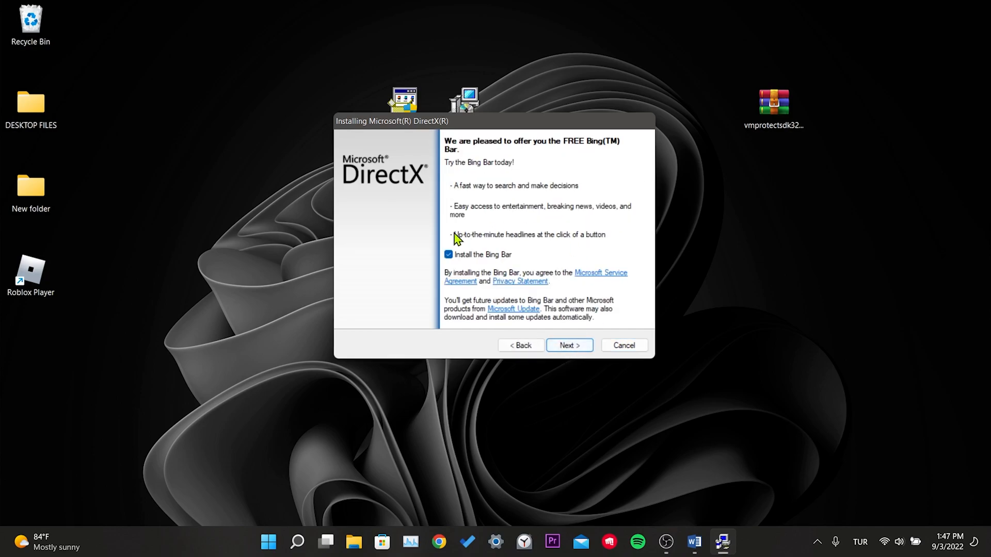
pyautogui.click(448, 253)
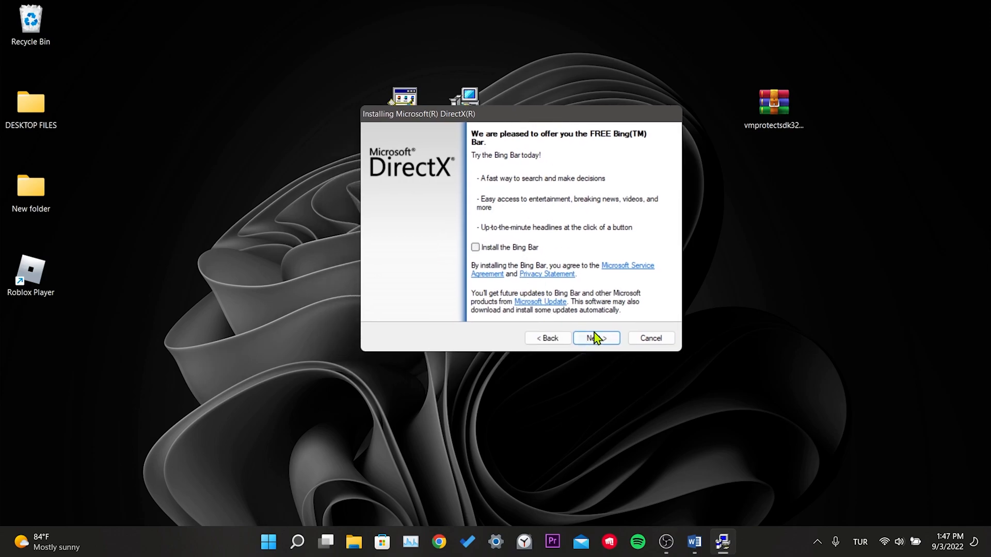
pyautogui.click(593, 338)
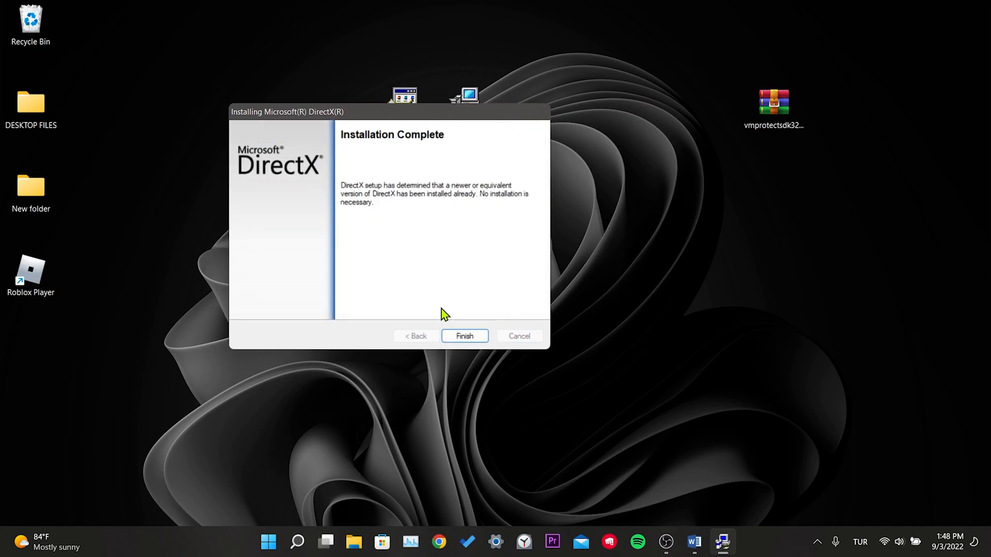
pyautogui.click(463, 335)
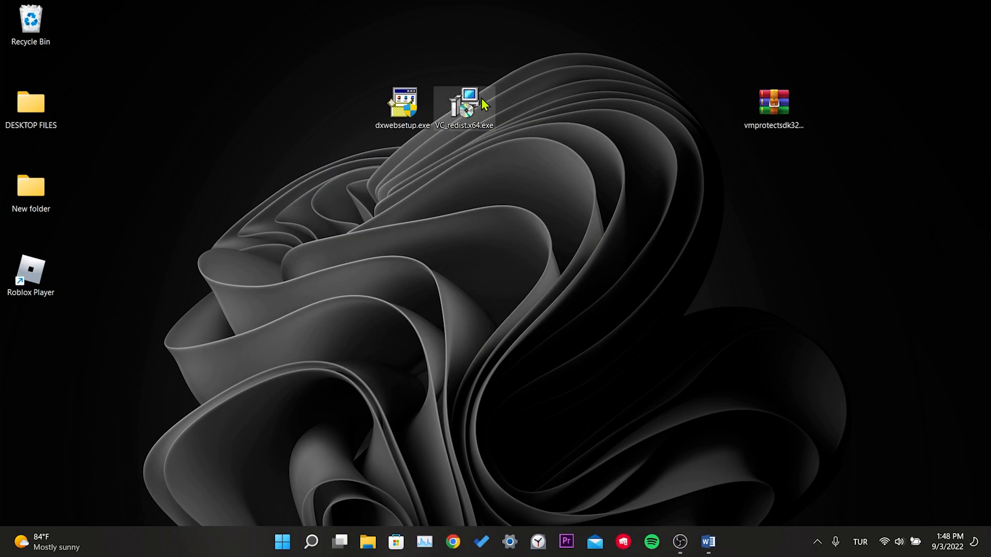
# Install the Visual C++ 2015-2022 x64 Redistributable and close with Kapat, skipping restart
pyautogui.doubleClick(466, 105)
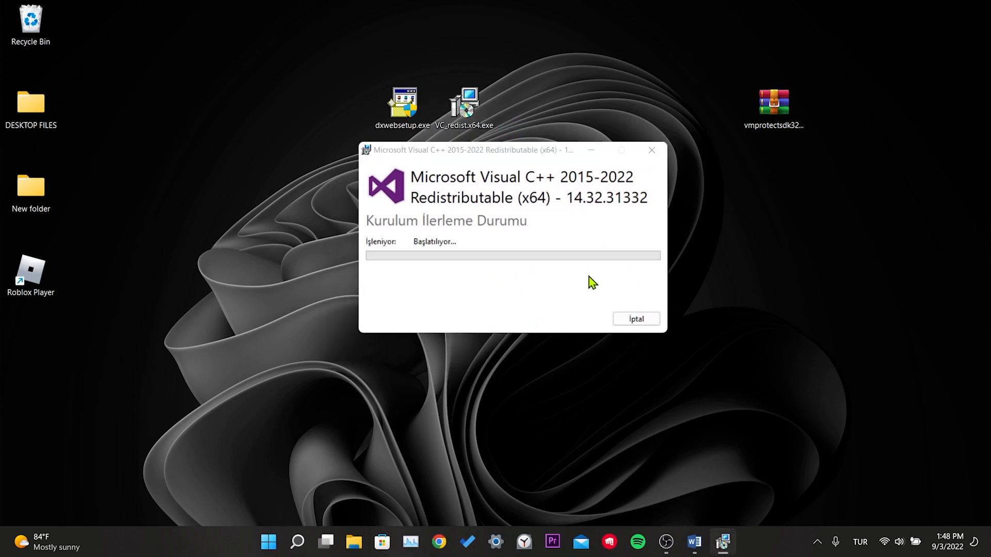
pyautogui.moveTo(443, 382)
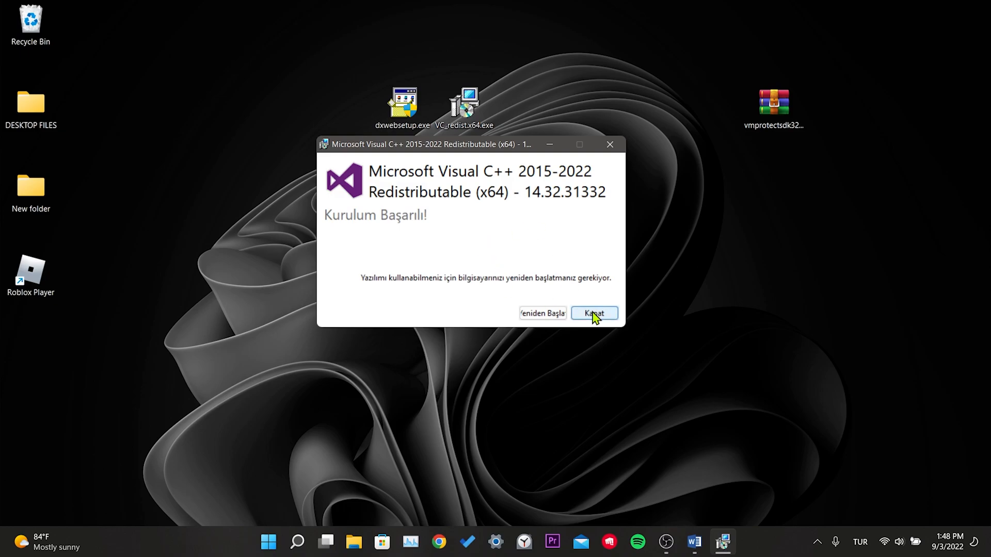
pyautogui.click(592, 314)
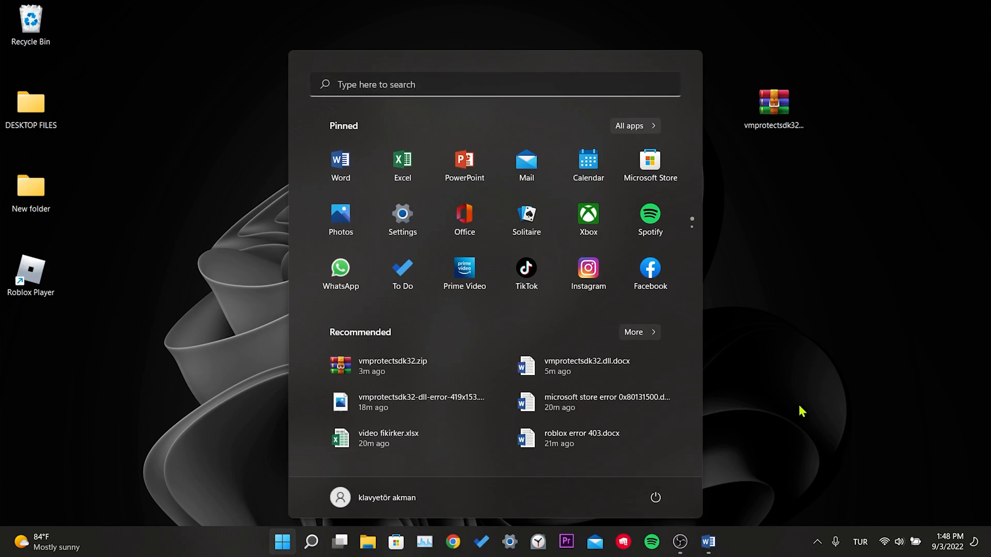
pyautogui.click(281, 542)
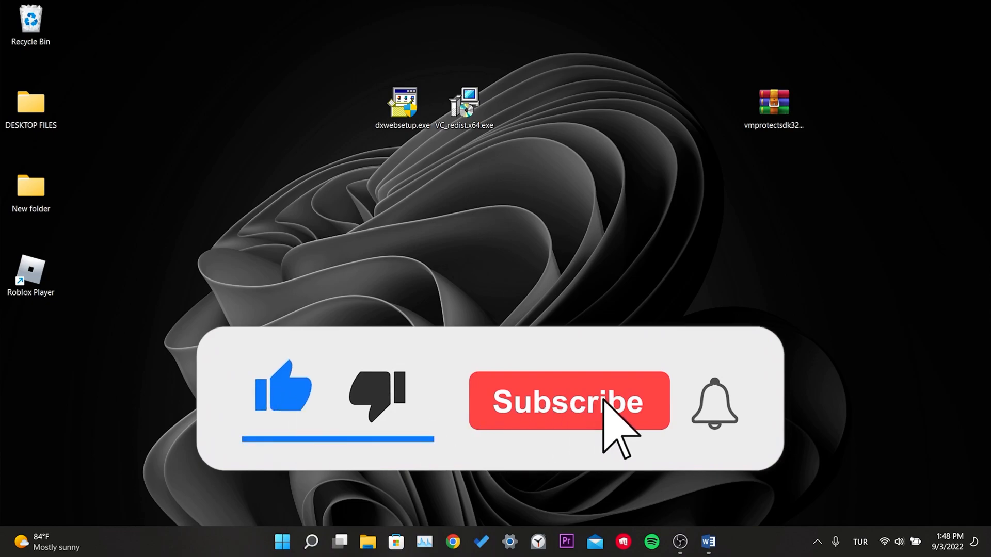
pyautogui.click(566, 400)
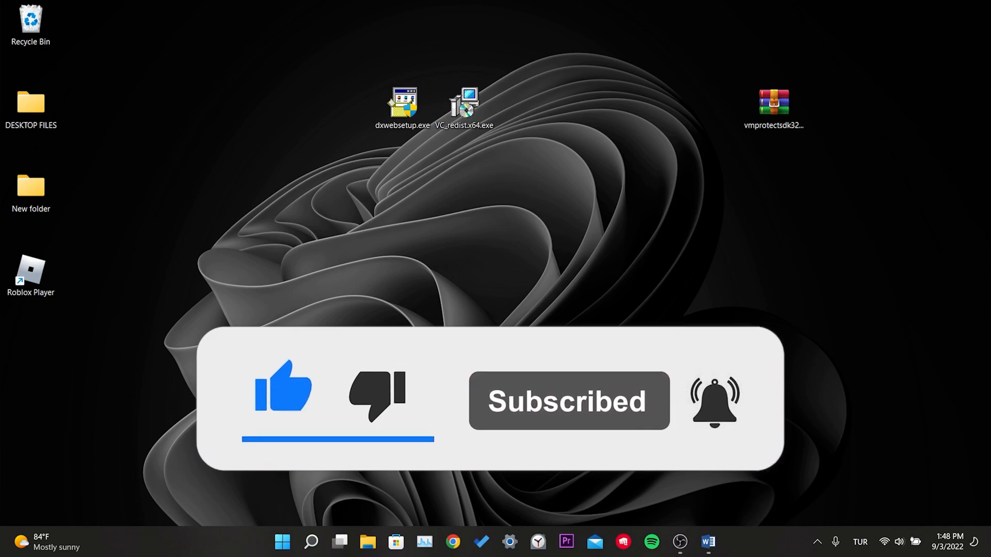